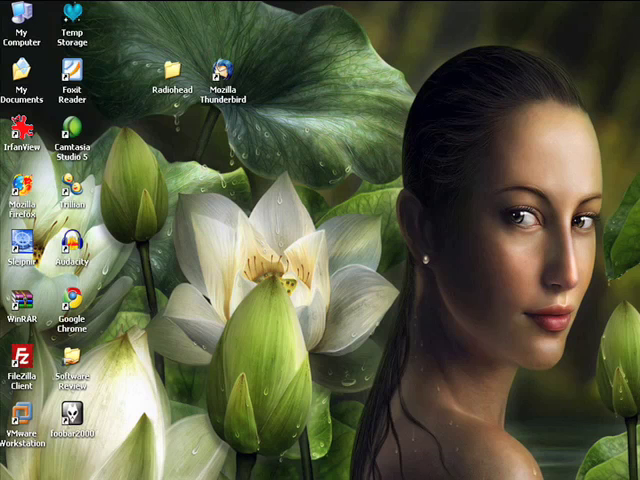
pyautogui.moveTo(222, 144)
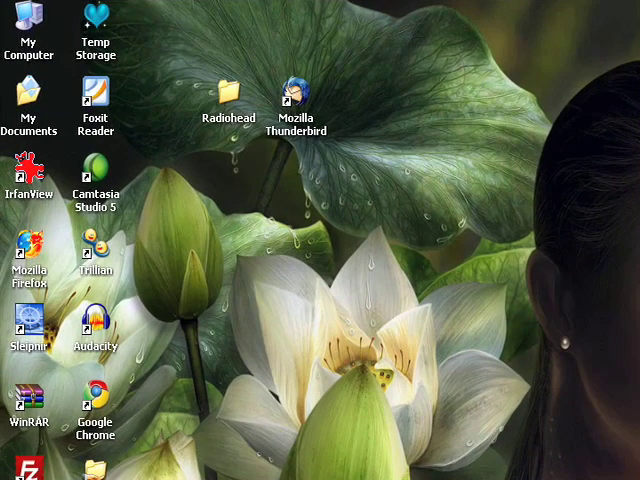
# Browse iconspedia.com in Firefox down past Featured Icon Packs to the Latest Icon Packs.
pyautogui.doubleClick(30, 264)
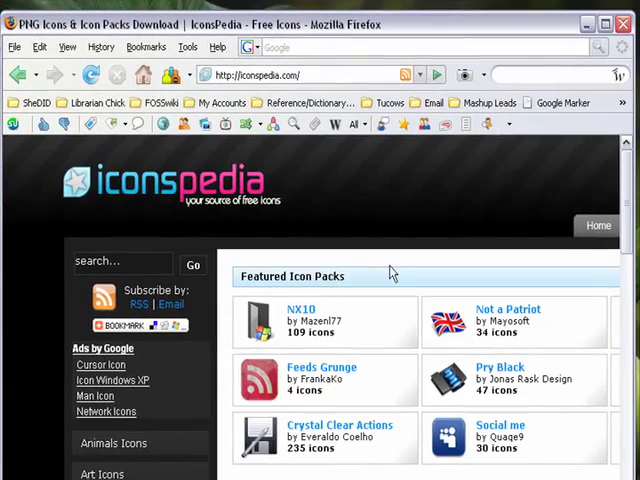
pyautogui.scroll(-3)
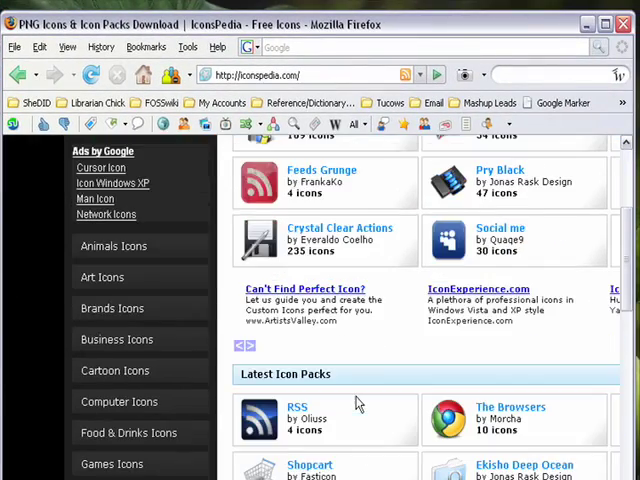
pyautogui.scroll(-3)
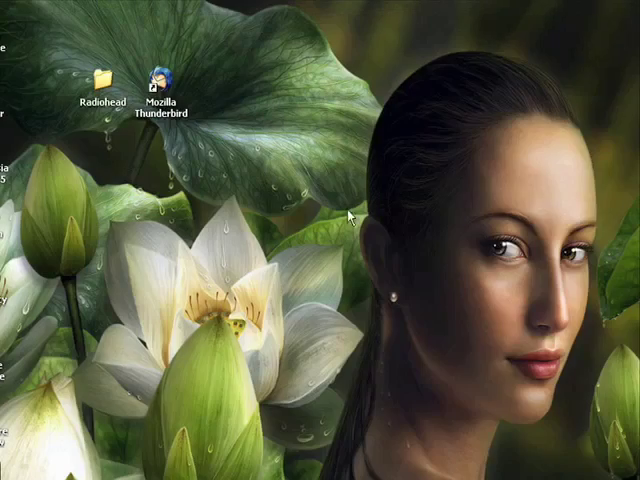
pyautogui.moveTo(296, 224)
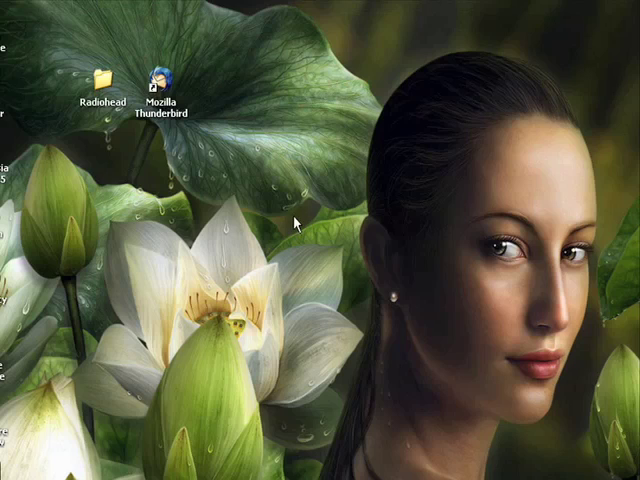
pyautogui.moveTo(228, 278)
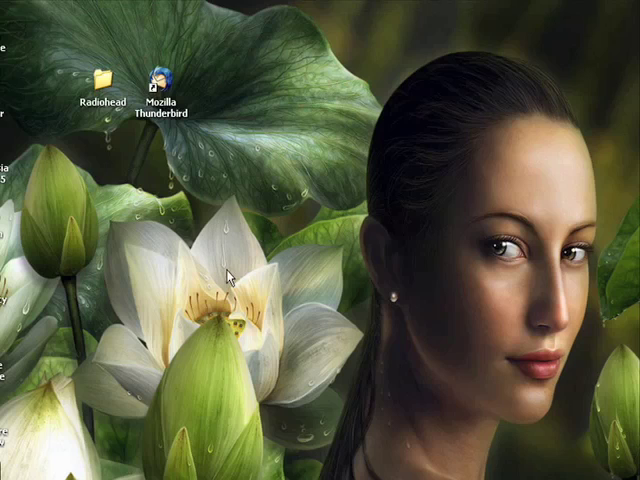
pyautogui.moveTo(146, 152)
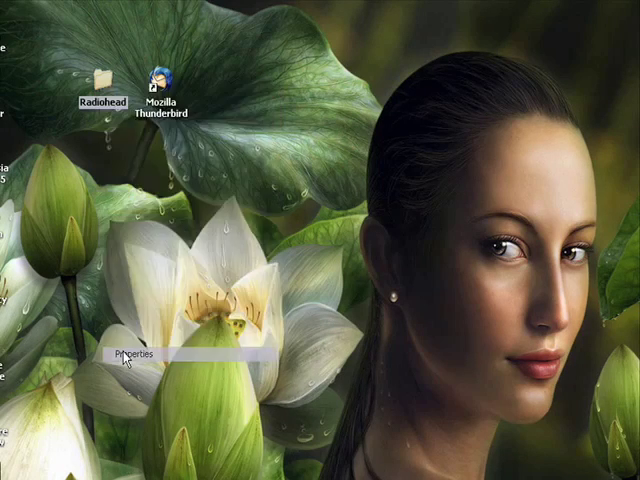
# Reach the Change Icon dialog from the Radiohead folder's Properties Customize settings.
pyautogui.click(132, 352)
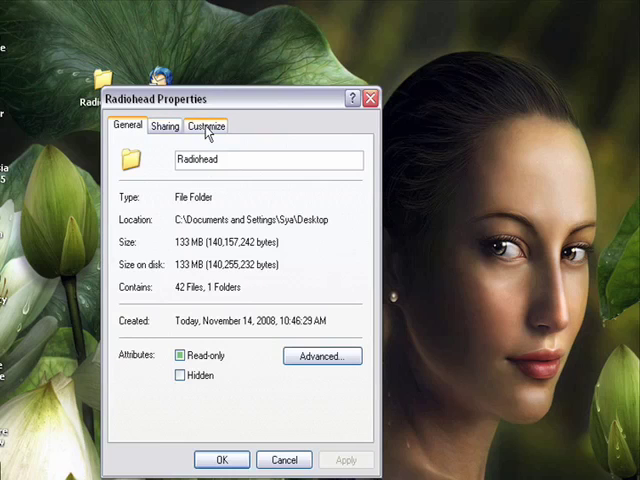
pyautogui.click(204, 126)
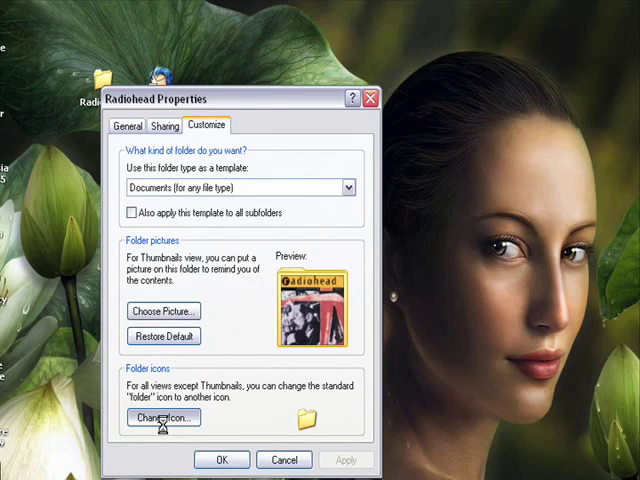
pyautogui.click(162, 418)
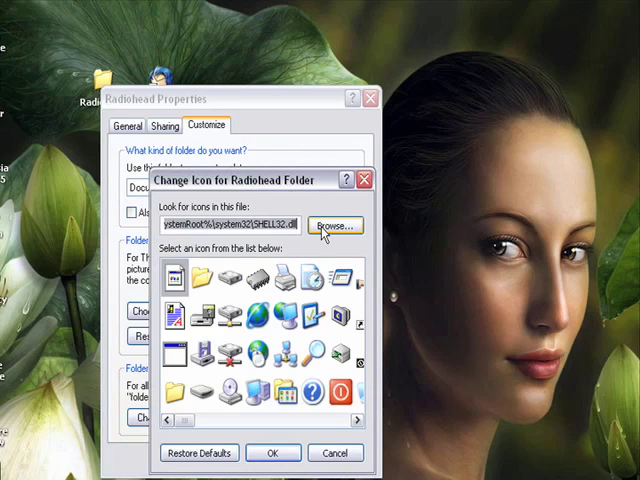
# Browse to Radiohead.ico in the ICONS folder and apply it as the Radiohead folder's icon.
pyautogui.click(336, 224)
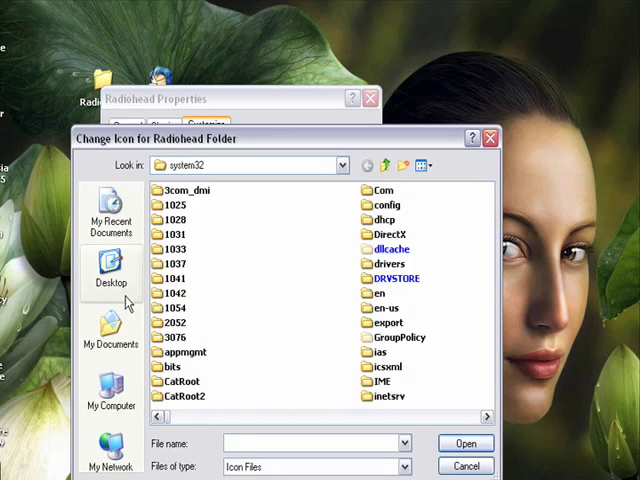
pyautogui.click(110, 340)
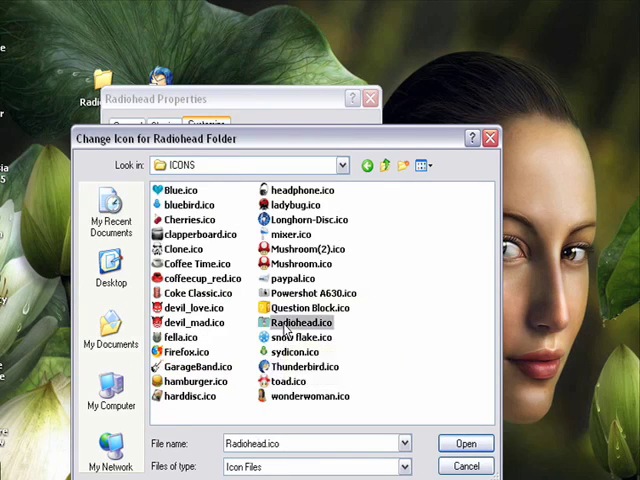
pyautogui.click(466, 444)
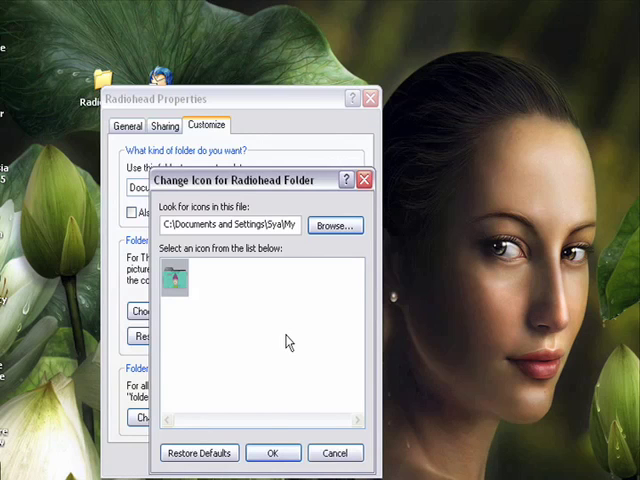
pyautogui.click(272, 452)
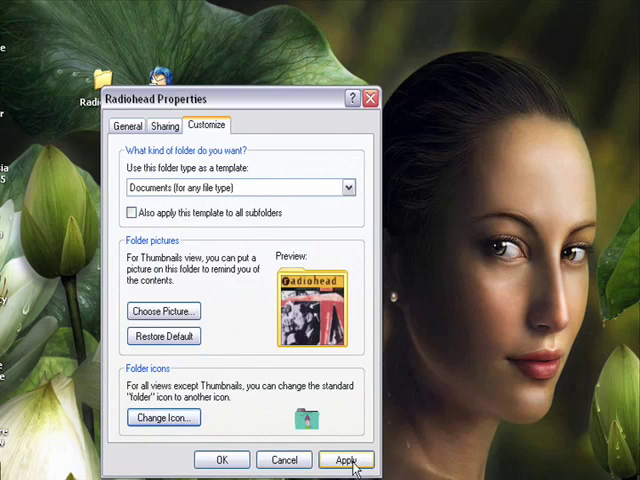
pyautogui.click(348, 460)
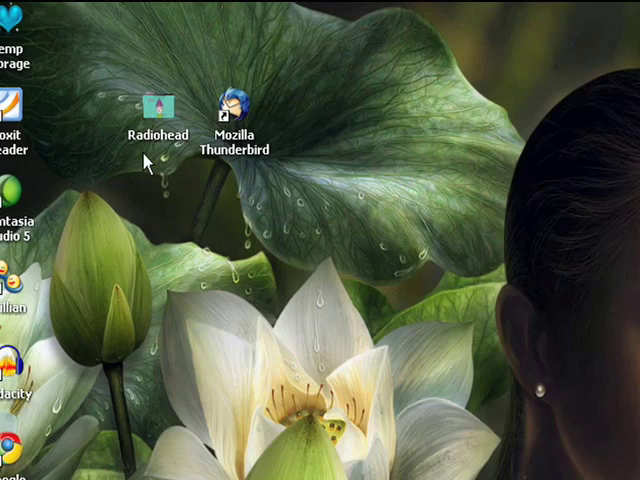
pyautogui.moveTo(224, 272)
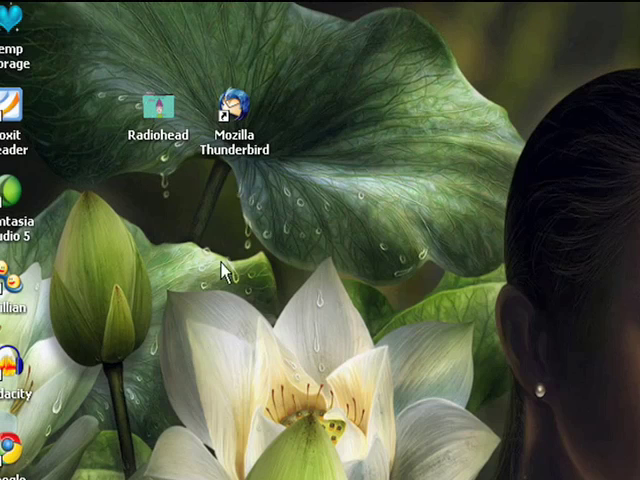
pyautogui.moveTo(208, 228)
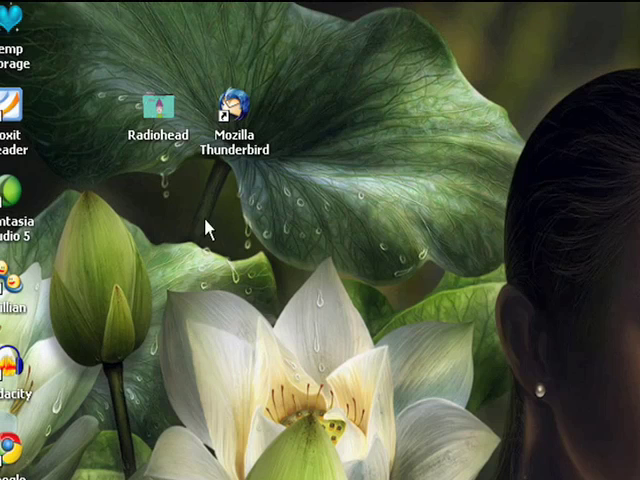
pyautogui.moveTo(228, 152)
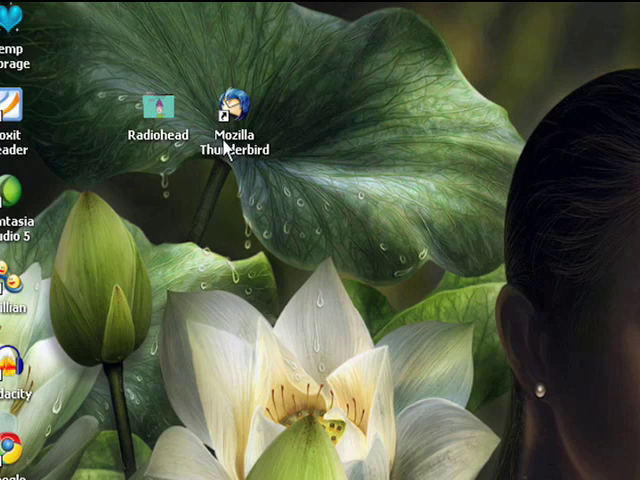
pyautogui.moveTo(150, 136)
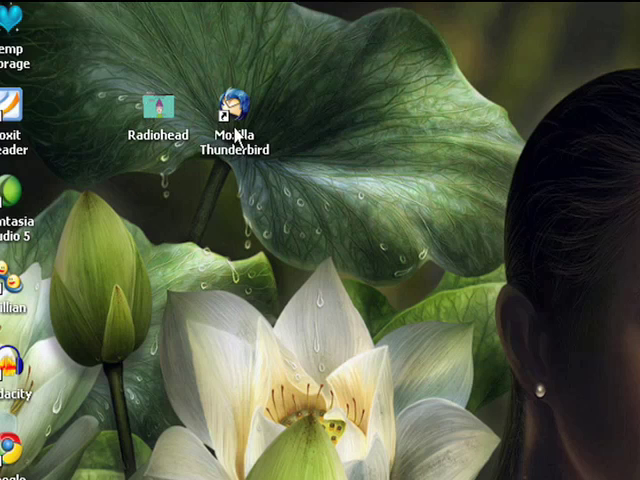
# Reach the Change Icon dialog from the Mozilla Thunderbird shortcut's Properties Shortcut settings.
pyautogui.rightClick(236, 104)
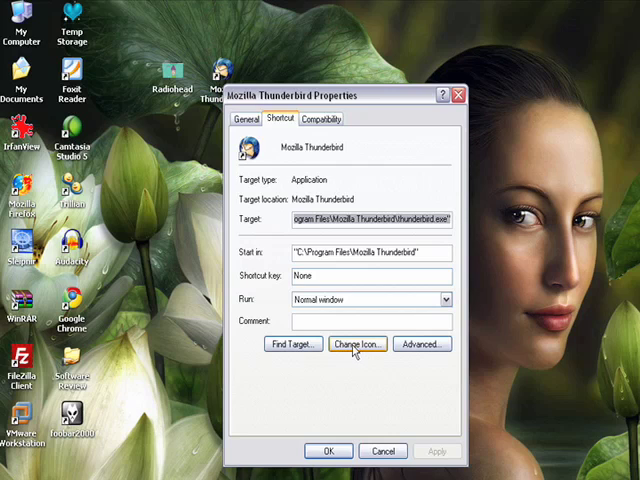
pyautogui.click(356, 344)
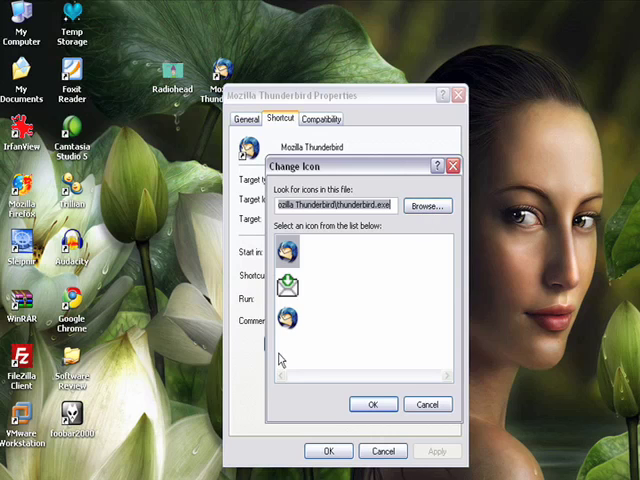
# Browse to Thunderbird.ico in the ICONS folder as the shortcut's icon source.
pyautogui.click(428, 204)
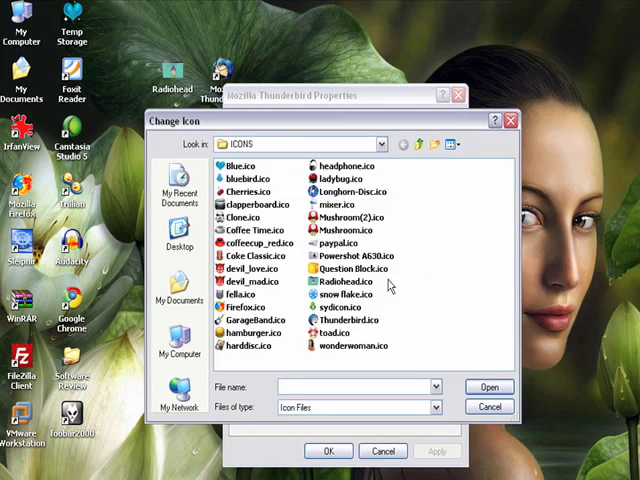
pyautogui.click(352, 320)
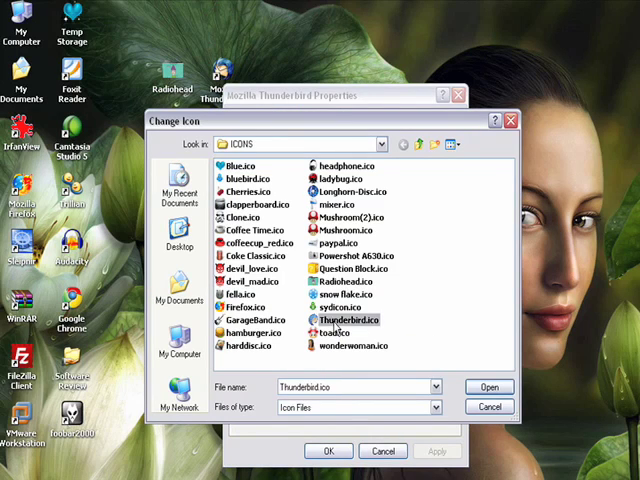
pyautogui.click(488, 388)
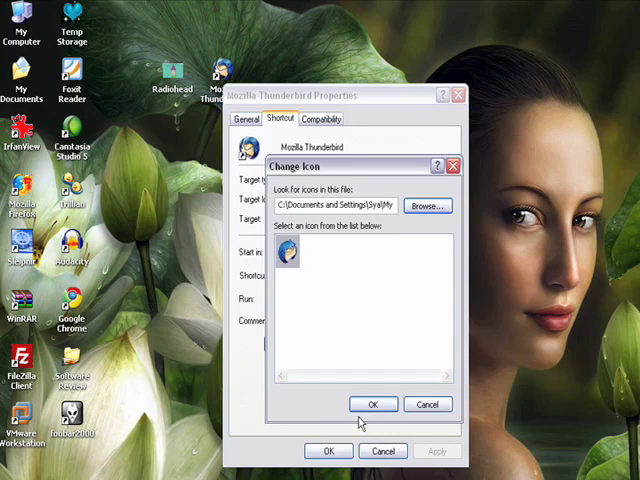